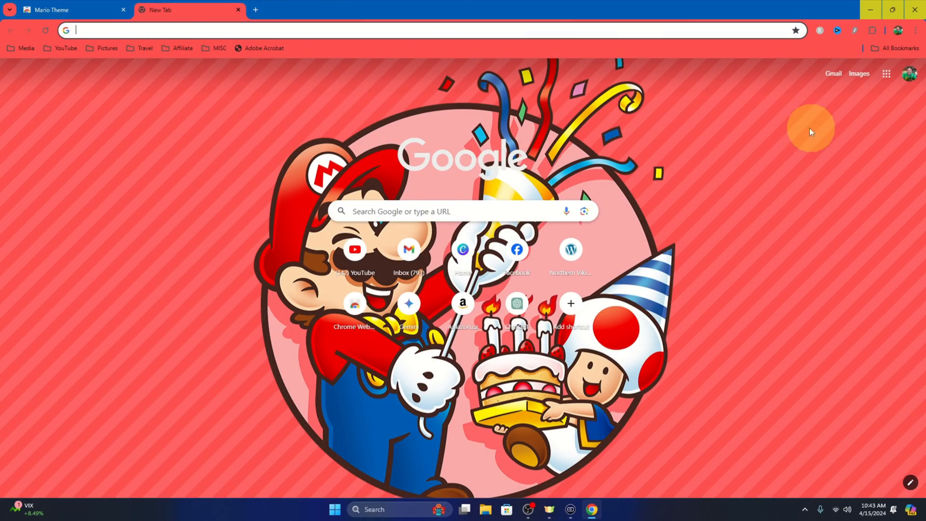
- Close the Mario Theme store tab, keeping the Mario-themed new tab
{"action": "left_click", "coordinate": [123, 10]}
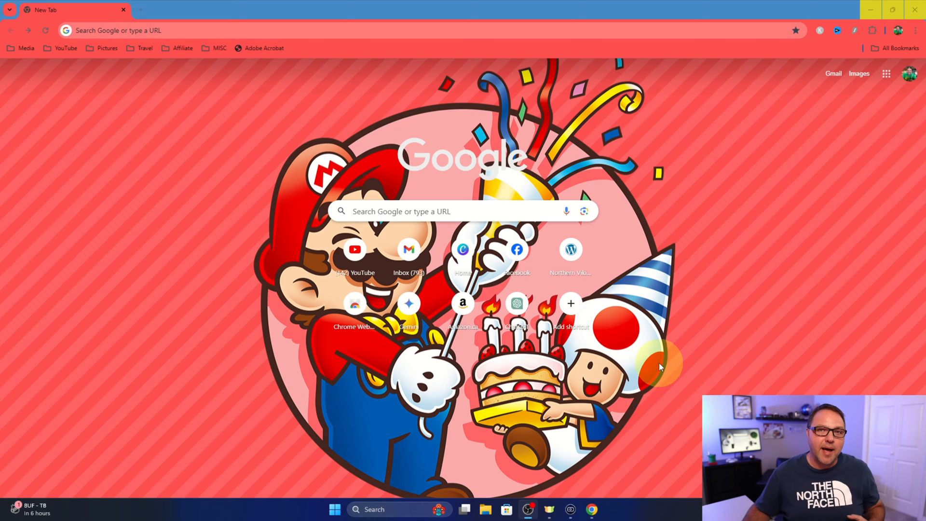
{"action": "mouse_move", "coordinate": [700, 282]}
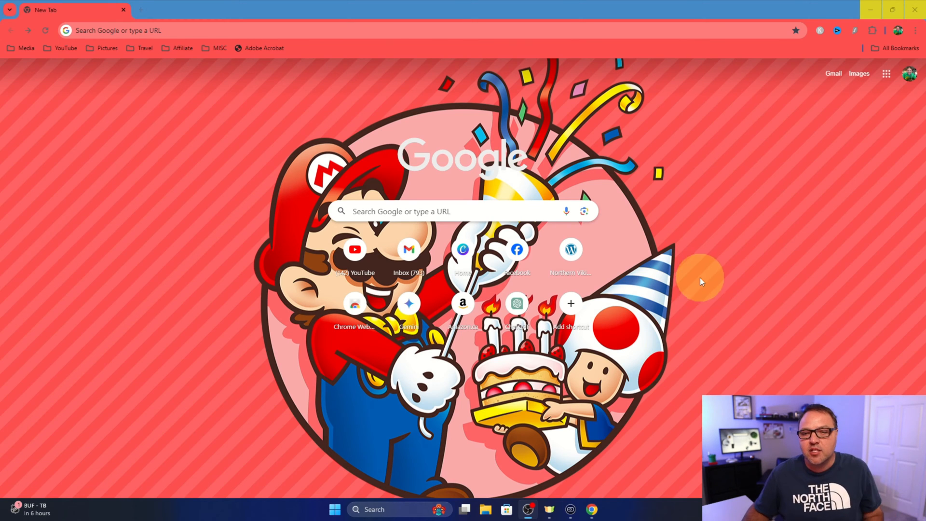
{"action": "mouse_move", "coordinate": [700, 293]}
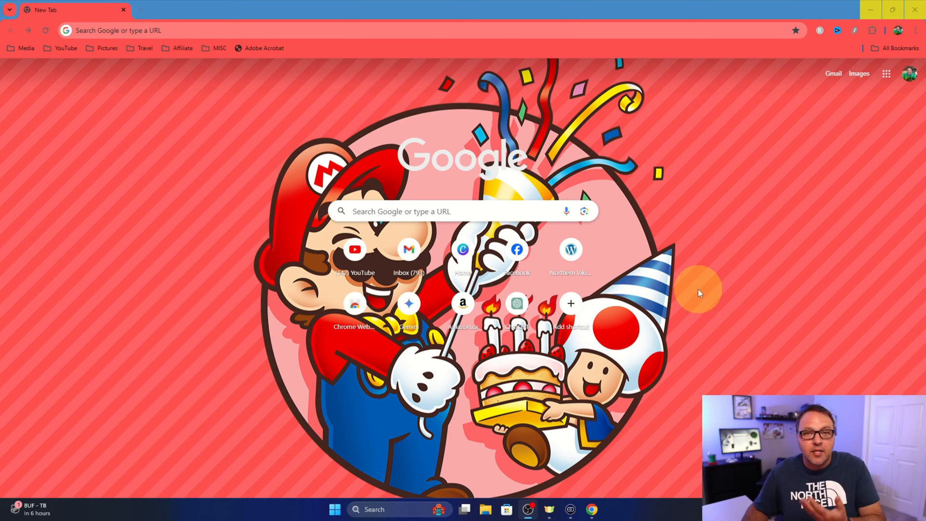
{"action": "mouse_move", "coordinate": [862, 106]}
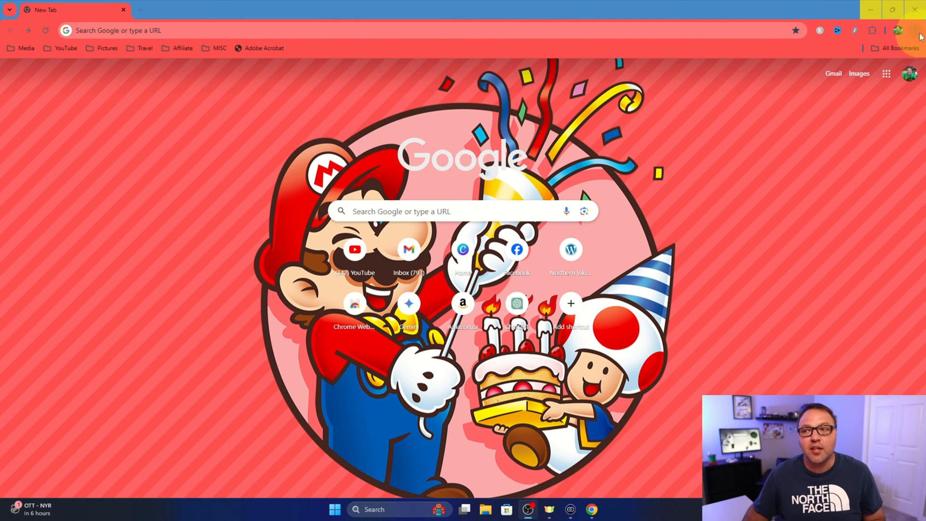
- Go to Chrome Settings > Appearance, where Mario Theme is the current theme
{"action": "left_click", "coordinate": [915, 30]}
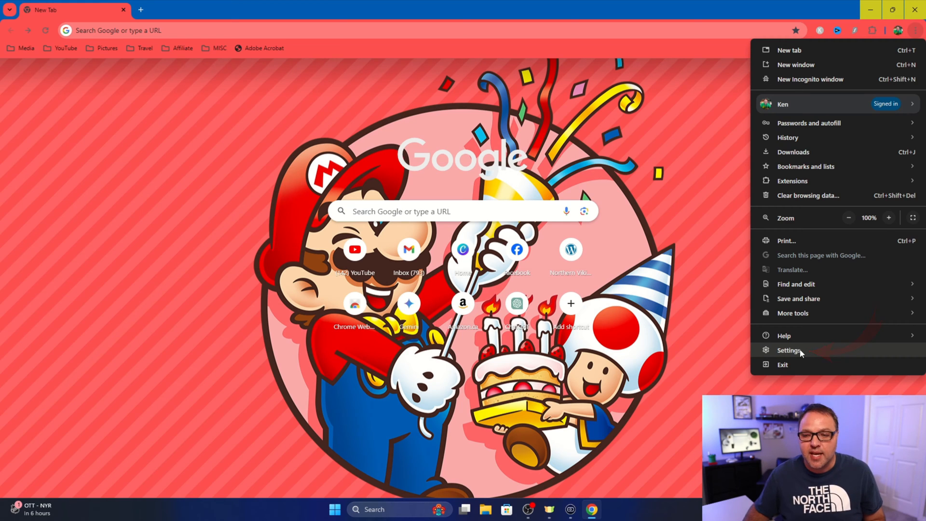
{"action": "left_click", "coordinate": [789, 350]}
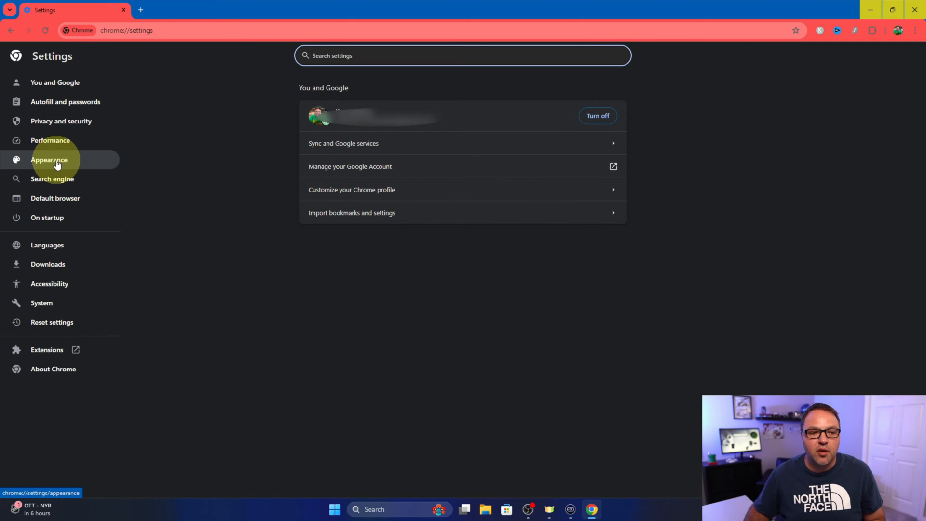
{"action": "left_click", "coordinate": [49, 160]}
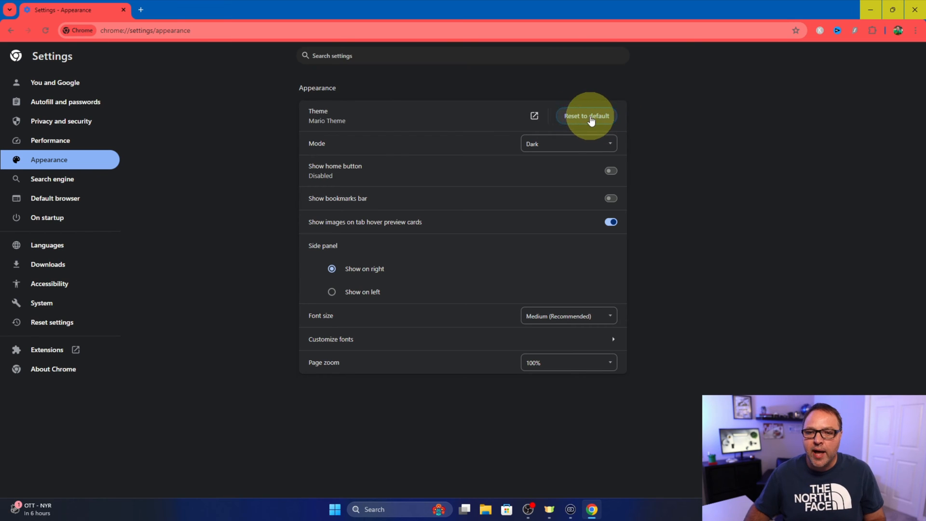
- Reset the Mario theme to default and close the Web Store themes tab
{"action": "left_click", "coordinate": [585, 116]}
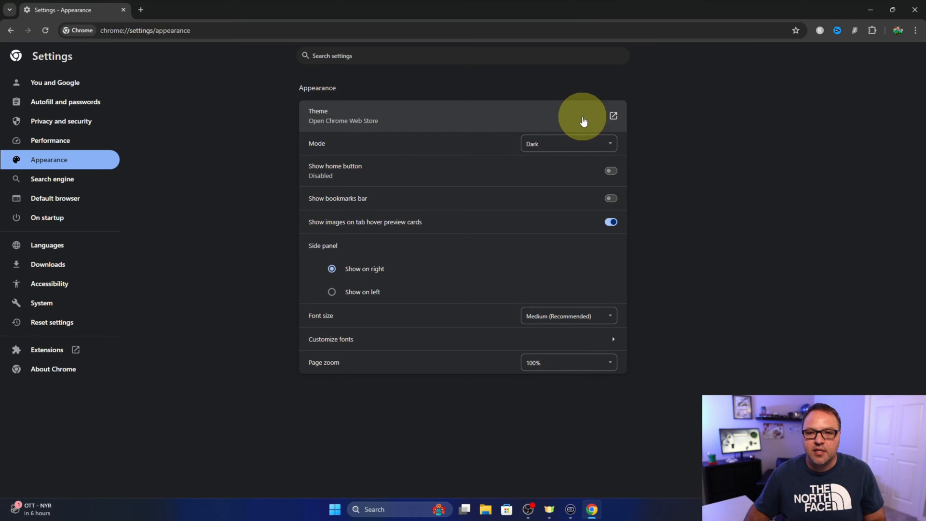
{"action": "mouse_move", "coordinate": [660, 150]}
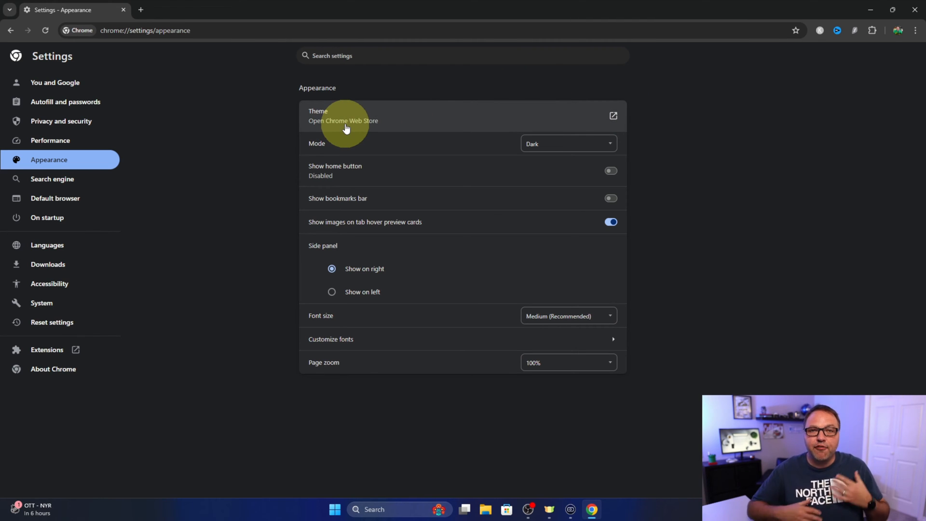
{"action": "mouse_move", "coordinate": [362, 124]}
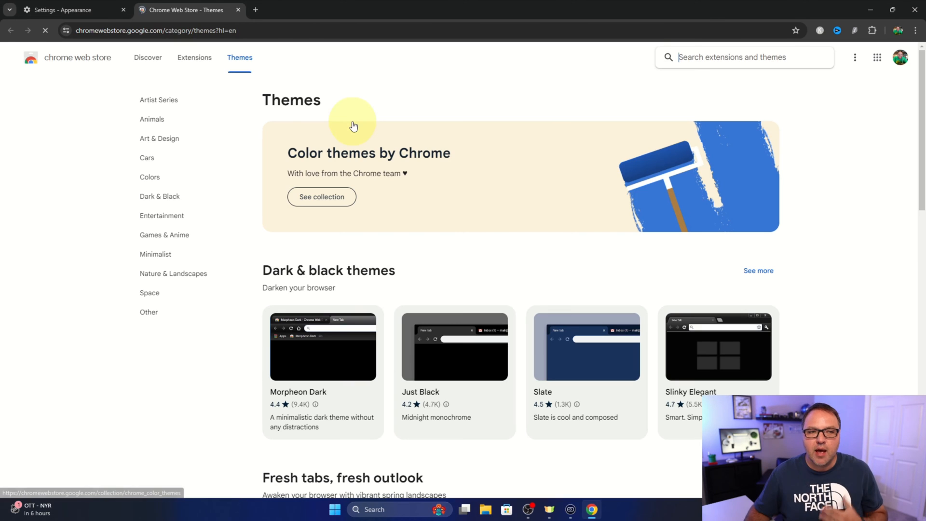
{"action": "left_click", "coordinate": [238, 10]}
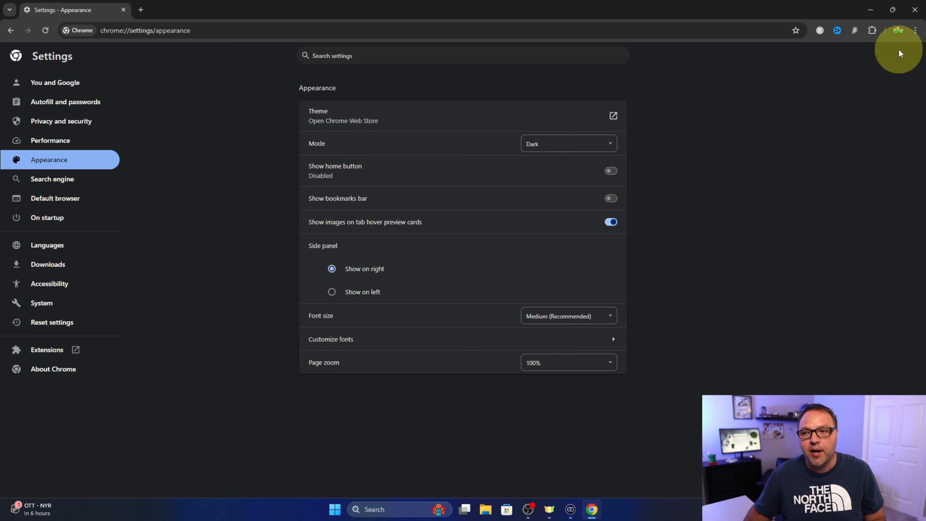
{"action": "mouse_move", "coordinate": [915, 30]}
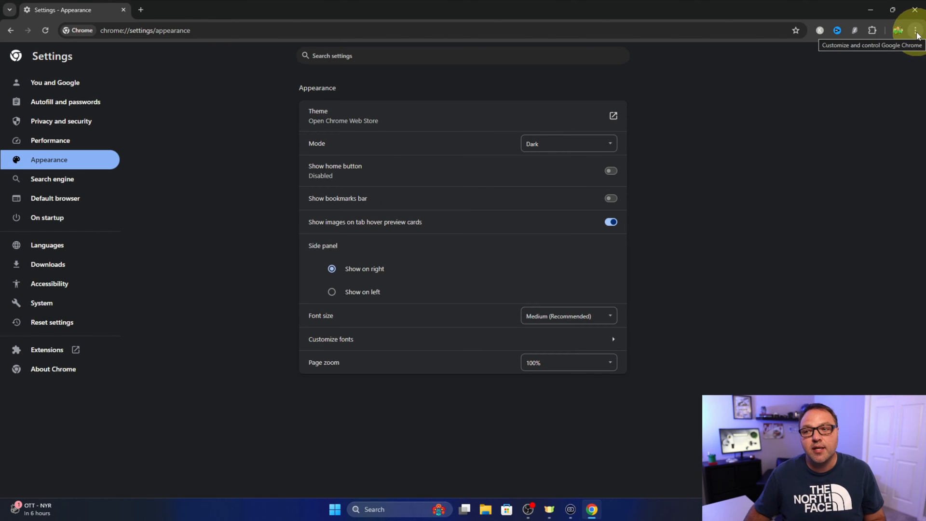
- Visit the Chrome Web Store via the Extensions menu and bring up its account options
{"action": "left_click", "coordinate": [916, 30]}
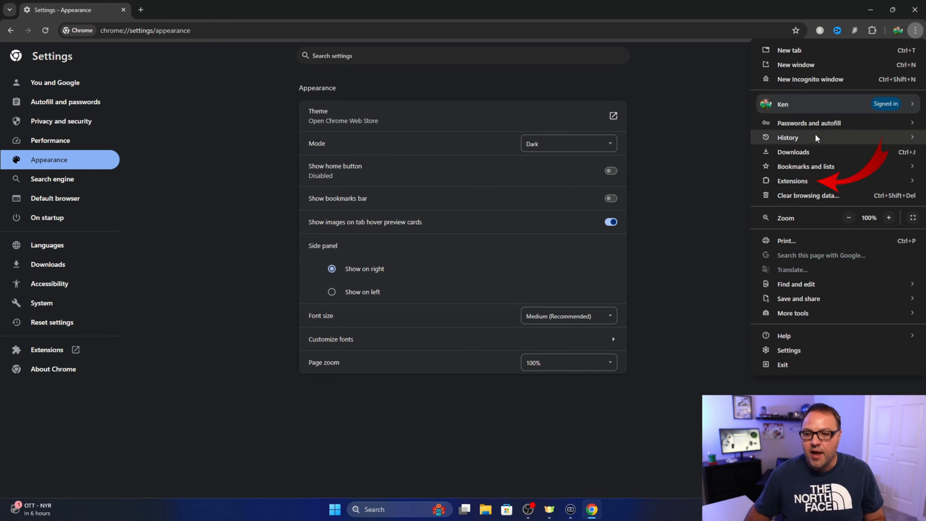
{"action": "left_click", "coordinate": [792, 181]}
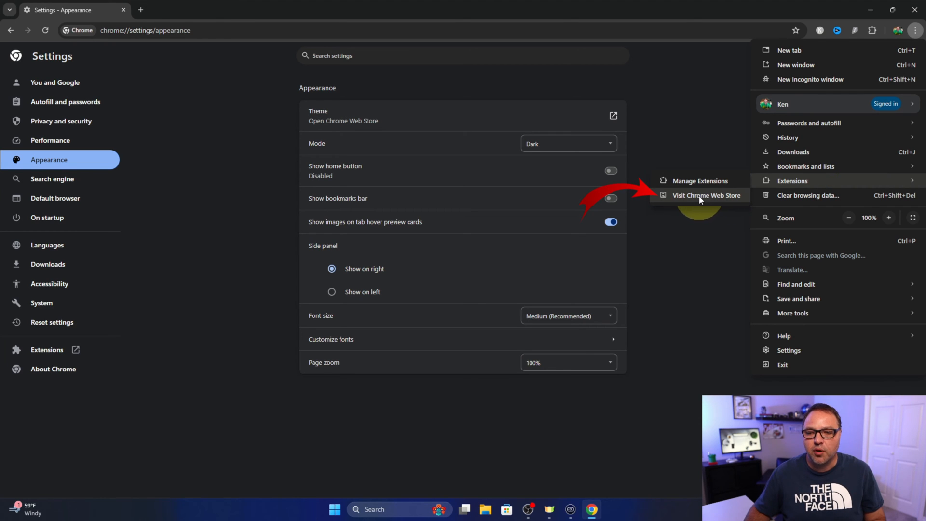
{"action": "left_click", "coordinate": [706, 195]}
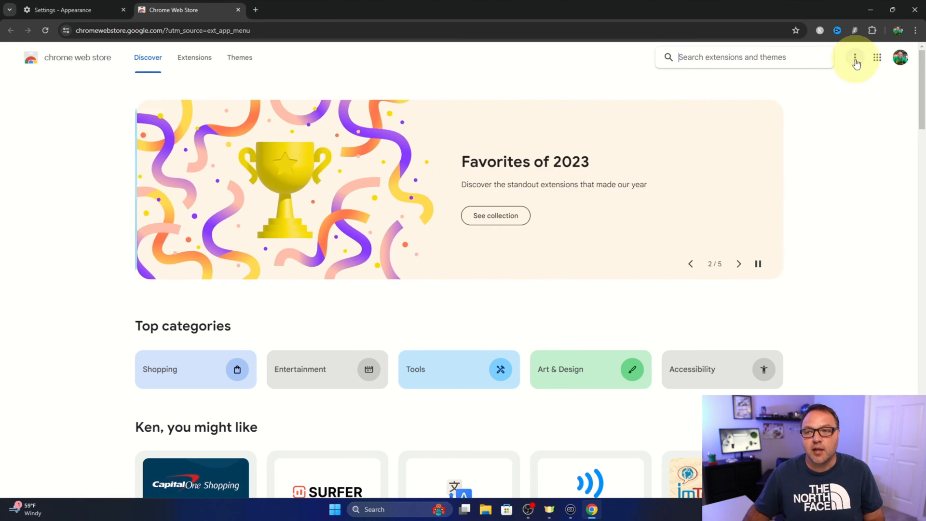
{"action": "left_click", "coordinate": [855, 57]}
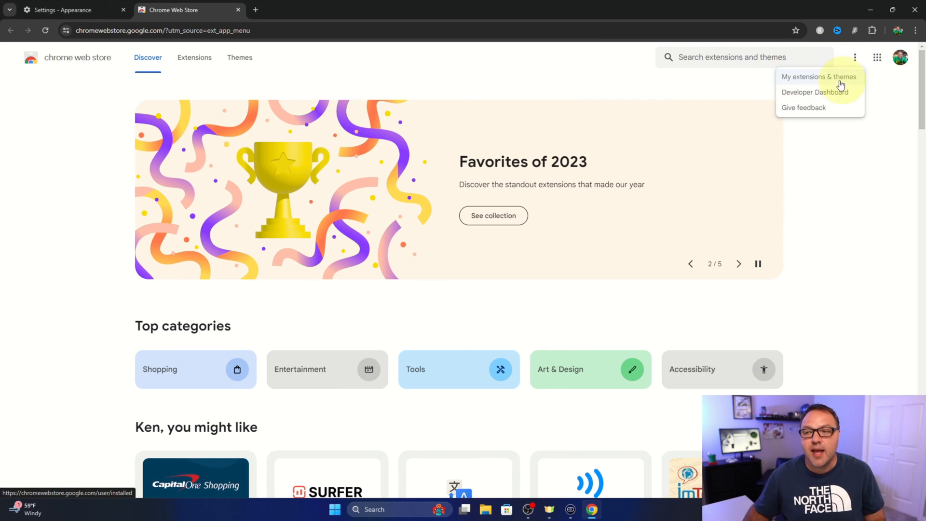
- Browse My extensions & themes, including Mario Theme and Honey, then go to Themes
{"action": "left_click", "coordinate": [819, 76]}
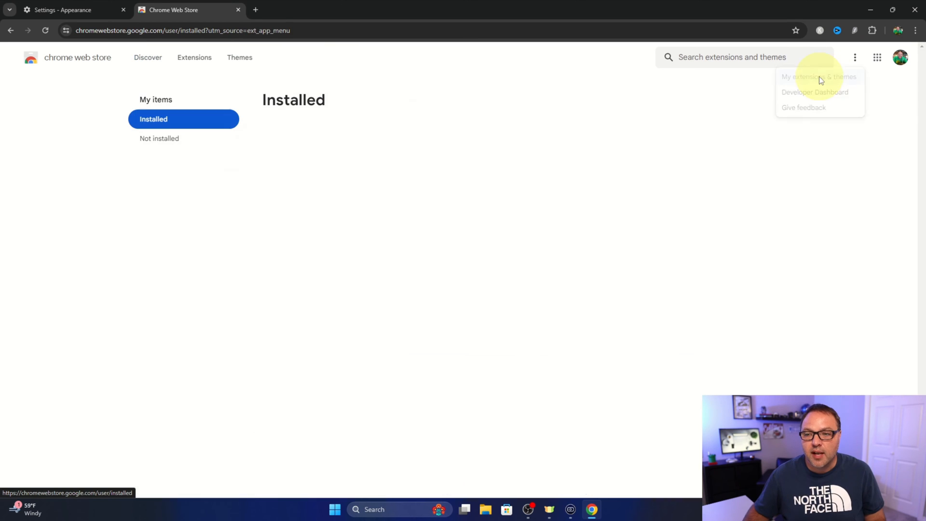
{"action": "left_click", "coordinate": [819, 76]}
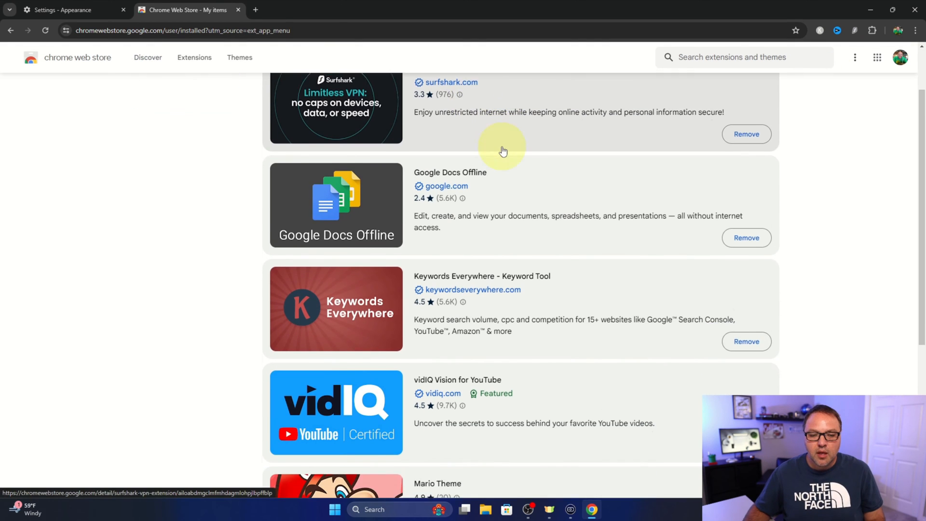
{"action": "scroll", "scroll_direction": "down", "scroll_amount": 3}
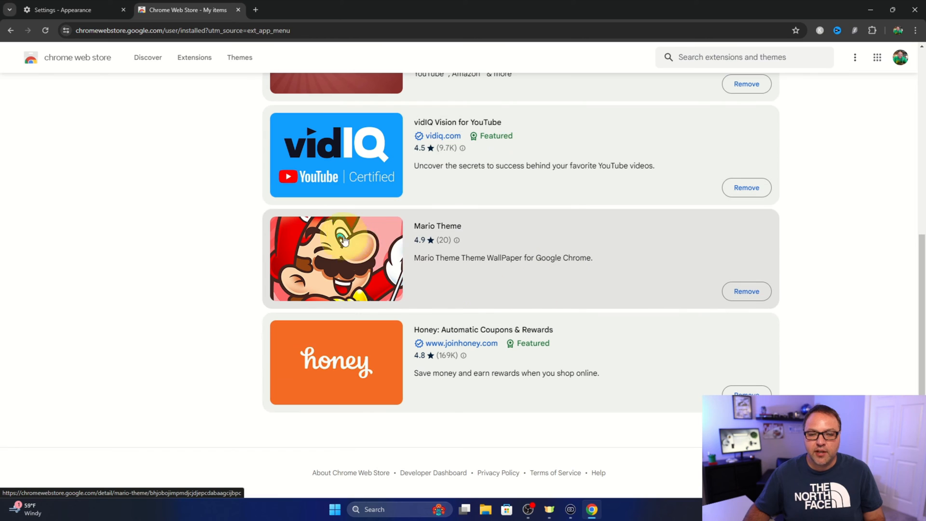
{"action": "mouse_move", "coordinate": [561, 289]}
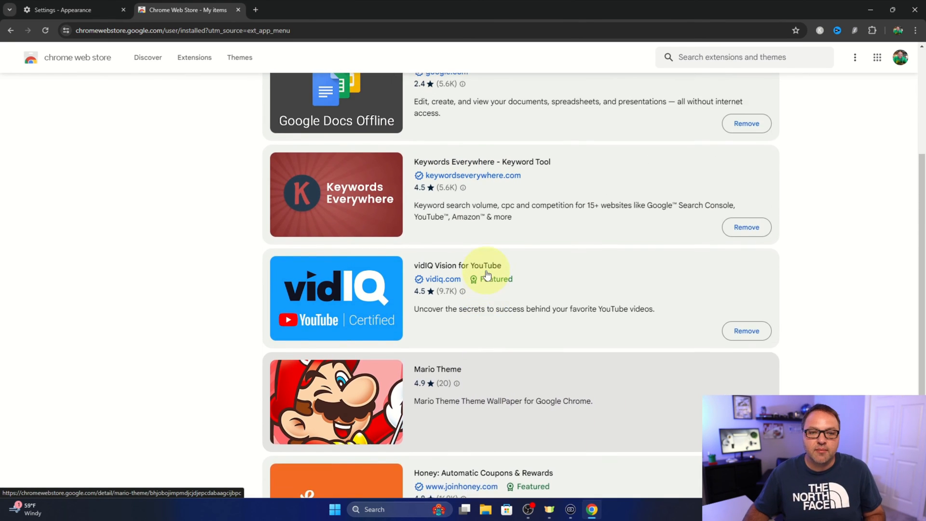
{"action": "scroll", "scroll_direction": "down", "scroll_amount": 3}
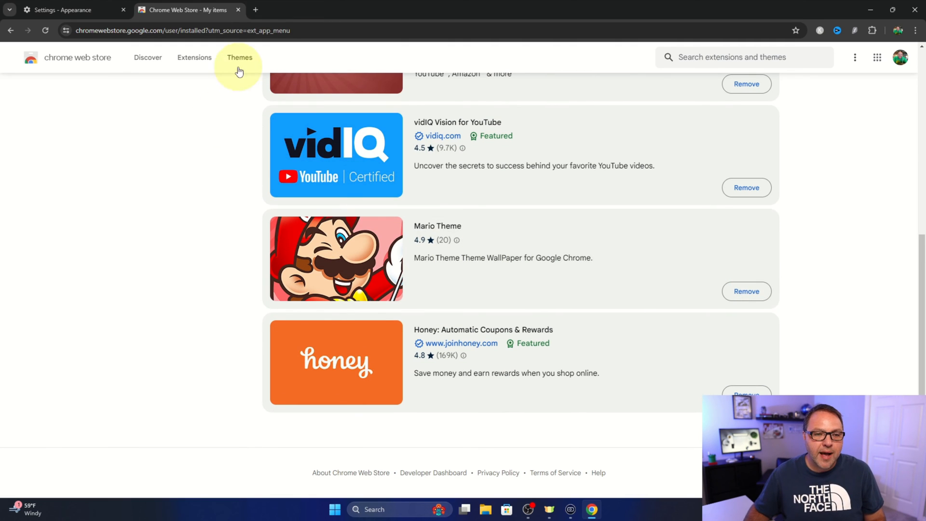
{"action": "left_click", "coordinate": [239, 57]}
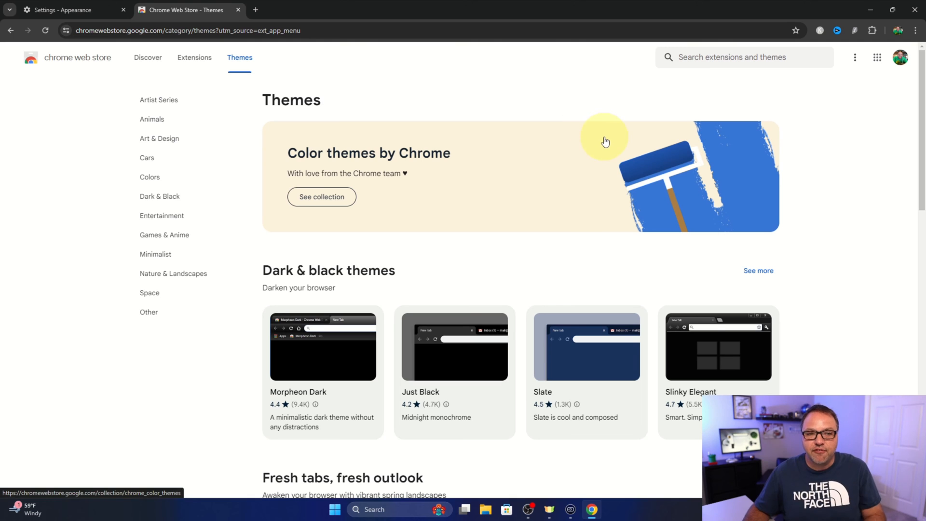
- Open the inactive Mario Theme from High scoring themes and start removing it
{"action": "scroll", "scroll_direction": "down", "scroll_amount": 3}
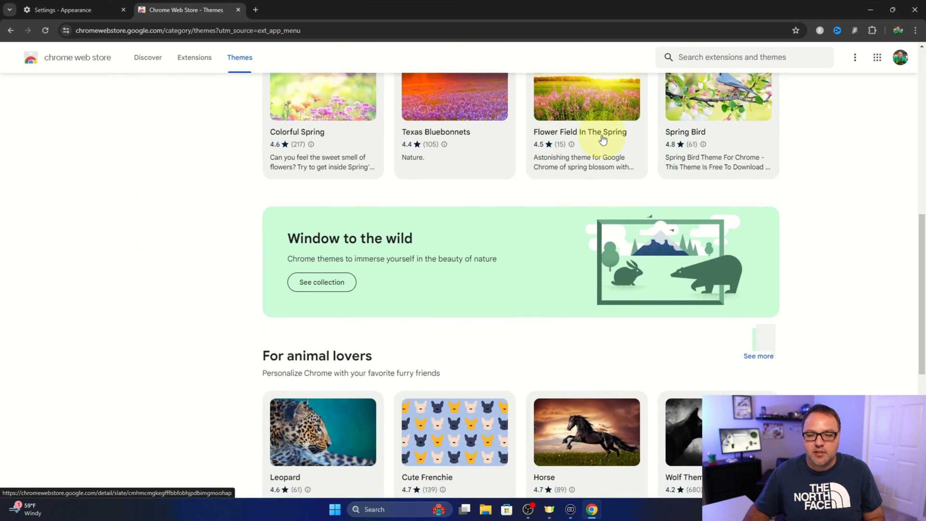
{"action": "scroll", "scroll_direction": "down", "scroll_amount": 3}
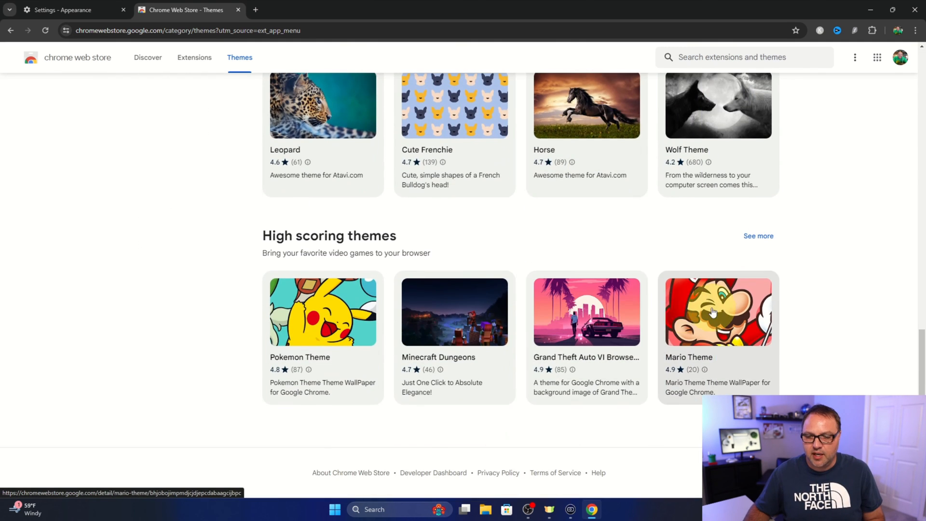
{"action": "left_click", "coordinate": [718, 311]}
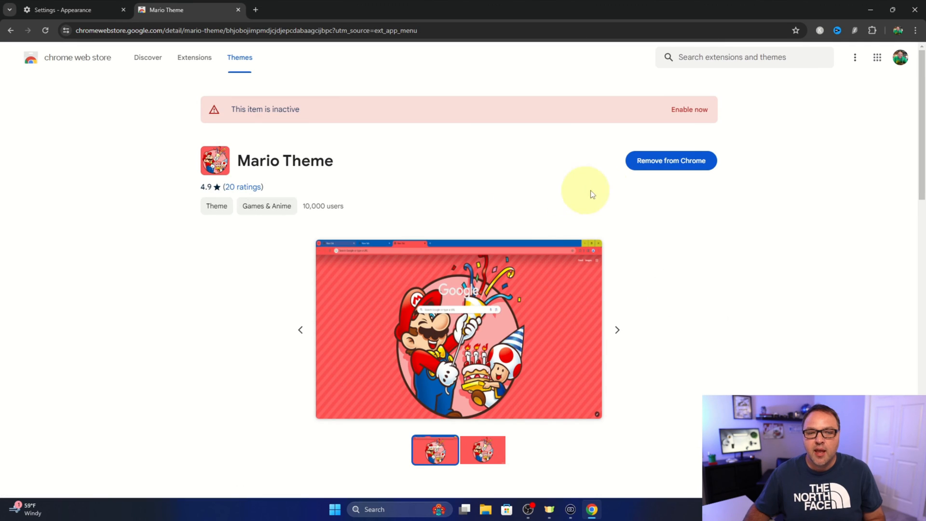
{"action": "mouse_move", "coordinate": [711, 158]}
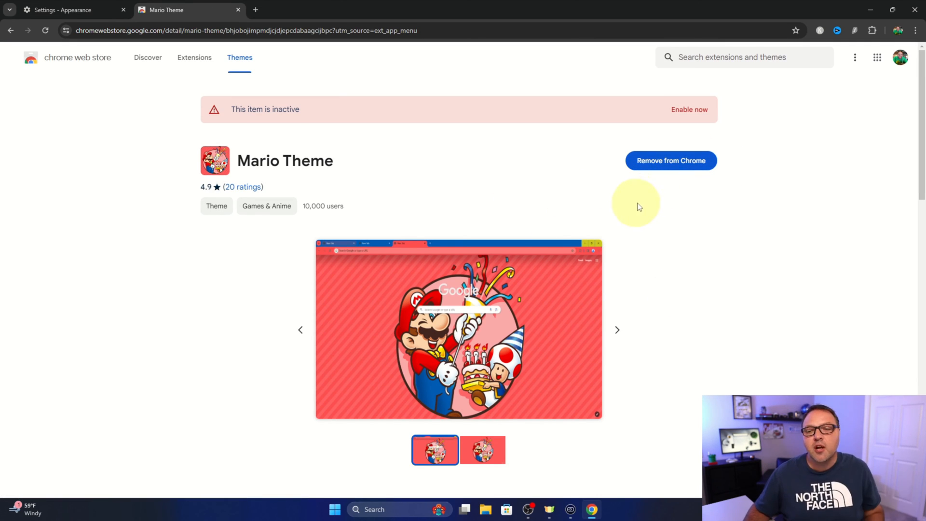
{"action": "mouse_move", "coordinate": [654, 192]}
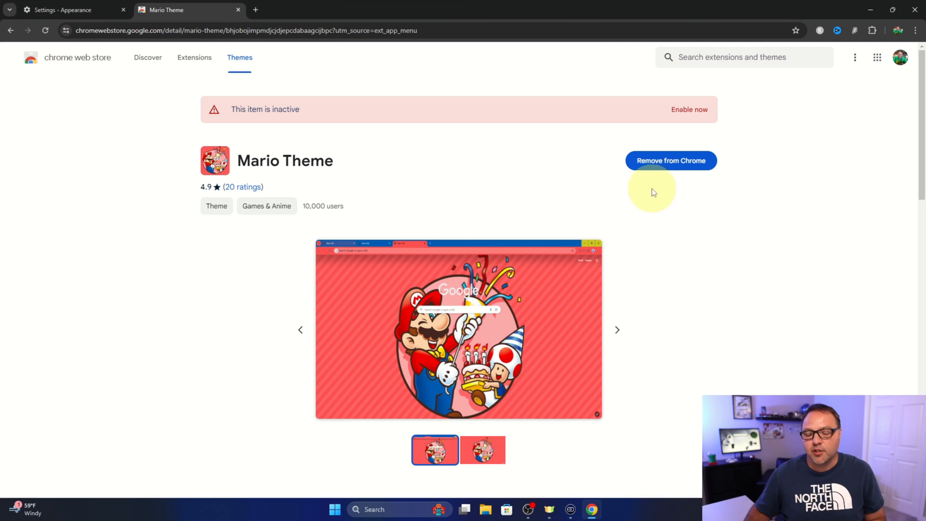
{"action": "left_click", "coordinate": [671, 160]}
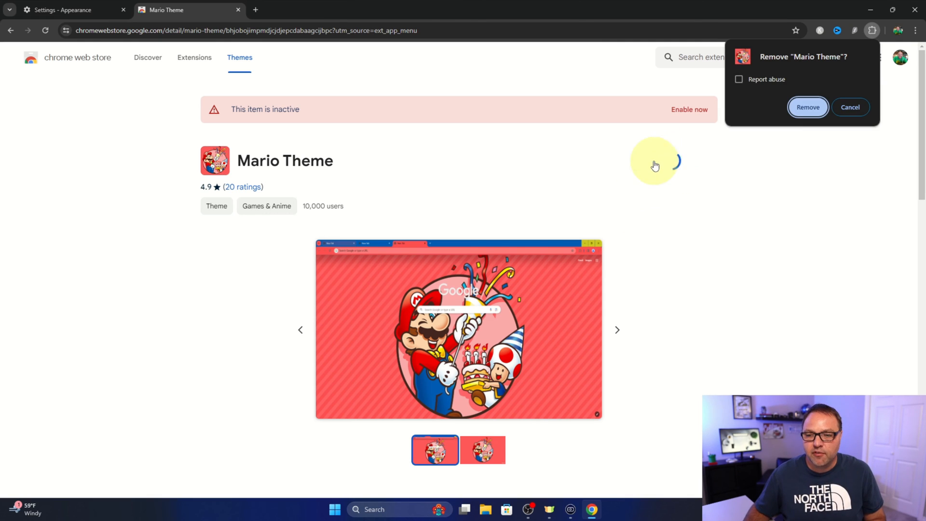
- Confirm removing Mario Theme, then reopen My extensions & themes to verify it's gone
{"action": "left_click", "coordinate": [808, 107]}
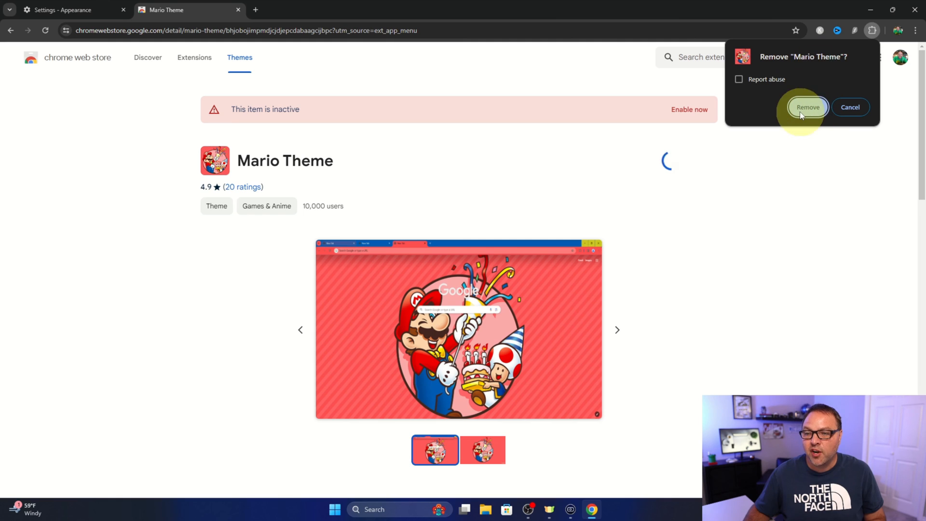
{"action": "left_click", "coordinate": [808, 107]}
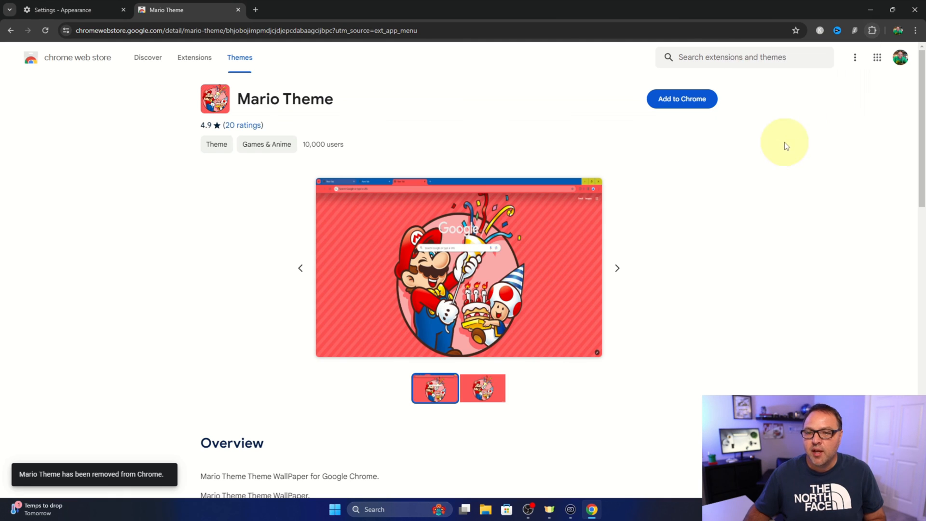
{"action": "mouse_move", "coordinate": [689, 132]}
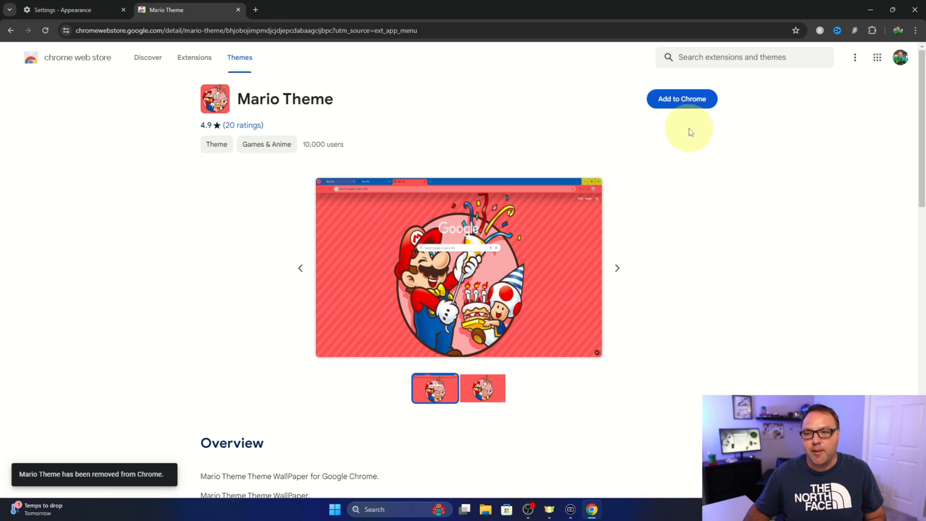
{"action": "left_click", "coordinate": [854, 57]}
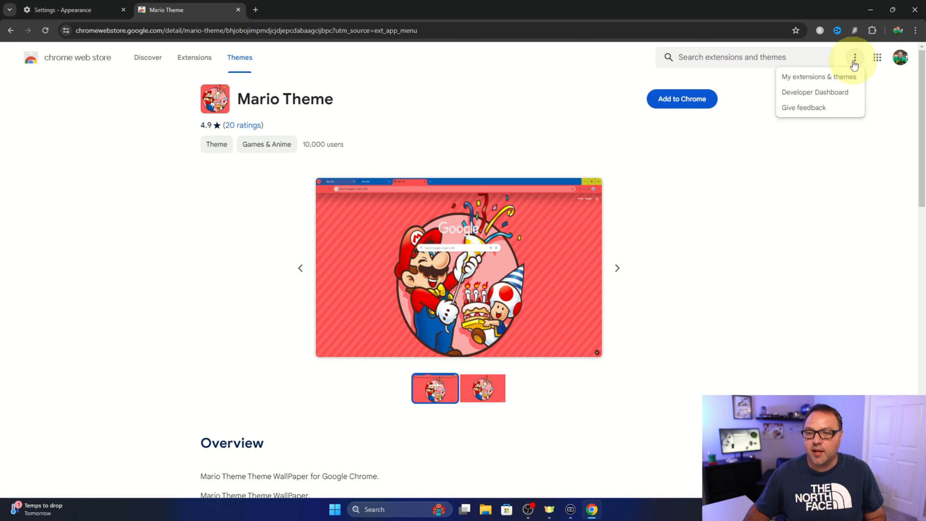
{"action": "left_click", "coordinate": [818, 76]}
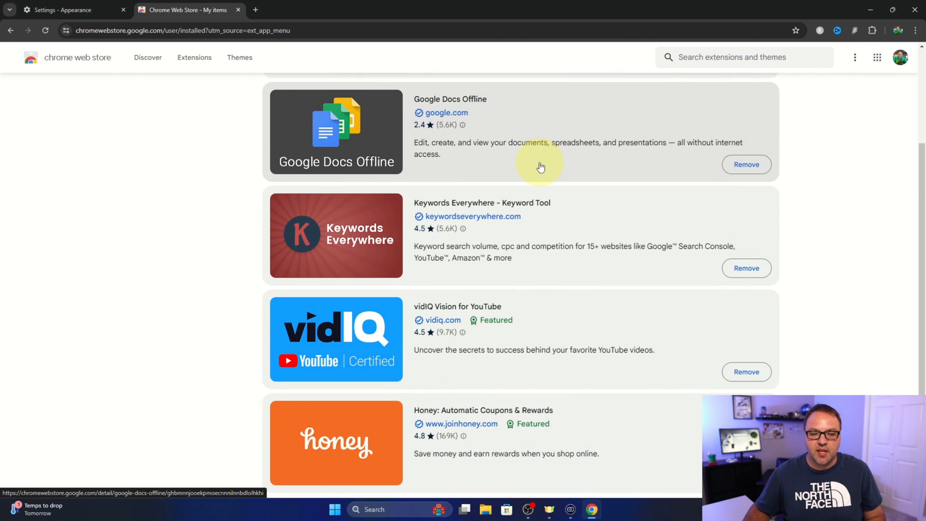